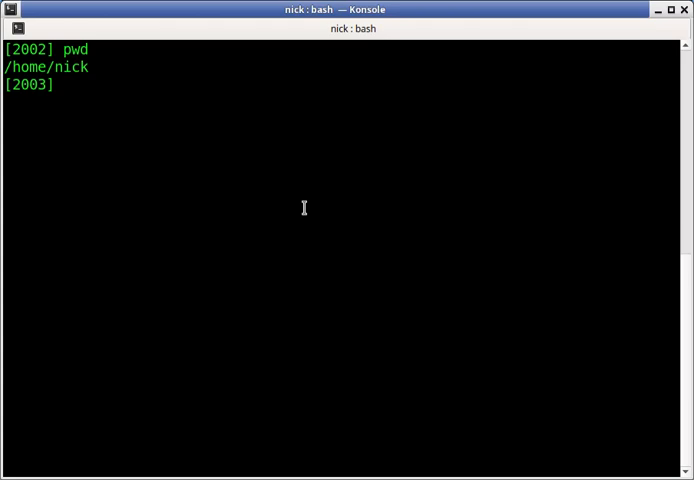
- Make a cse224code directory in home, cd into it and list it to confirm it is empty
text(mkdir cse224code)
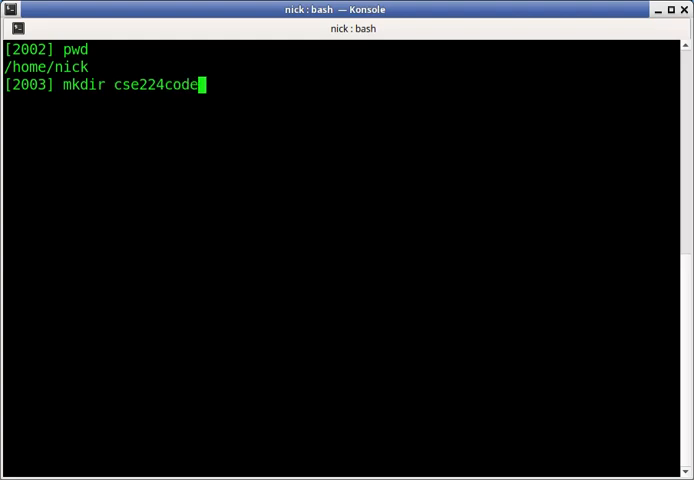
text(cd cse224code/)
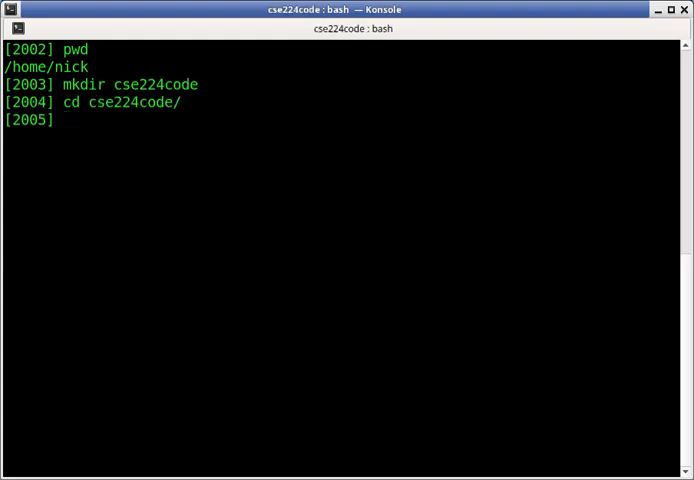
text(ls)
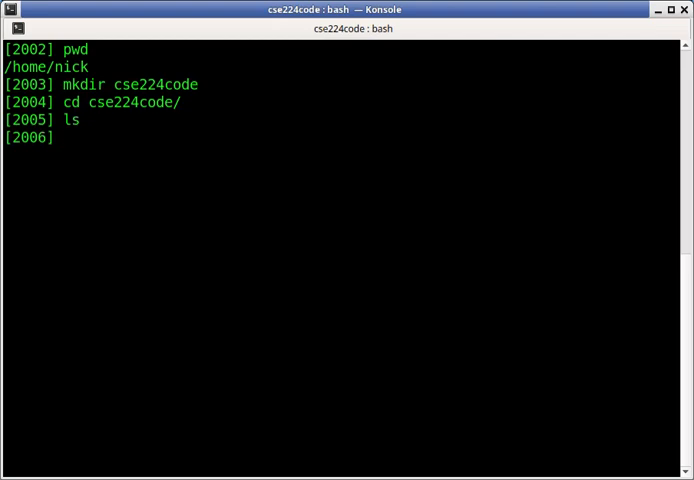
text(s)
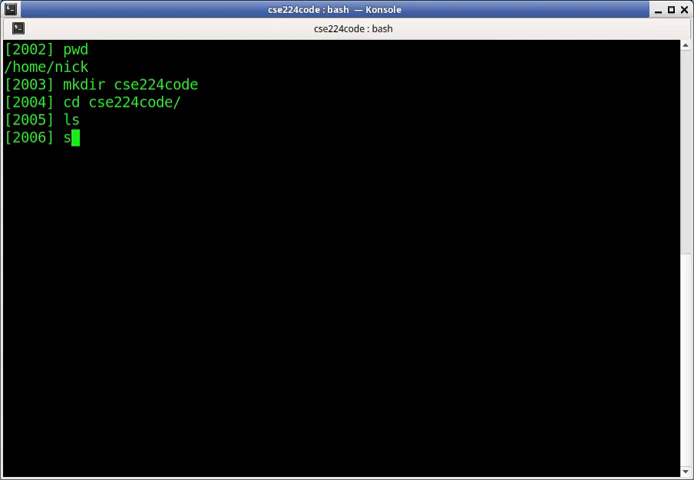
text(ftp)
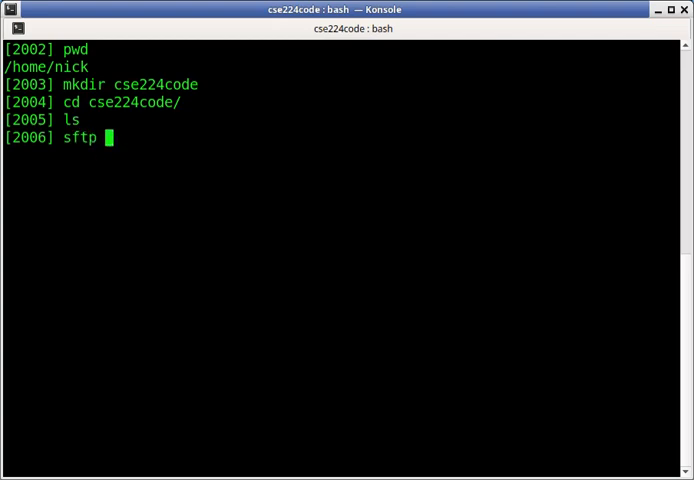
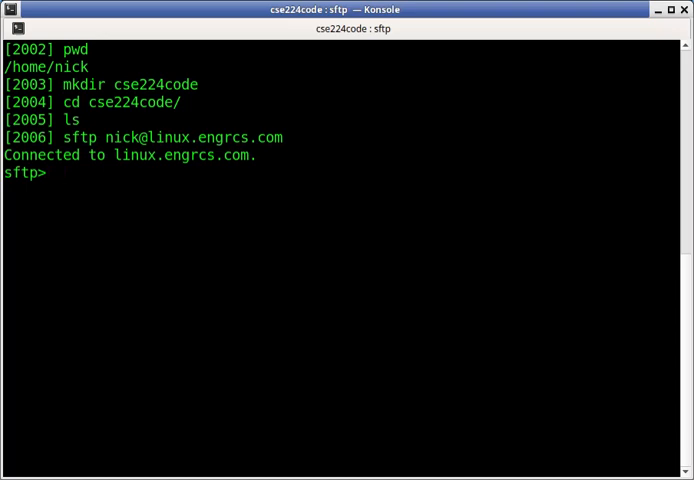
text(ls)
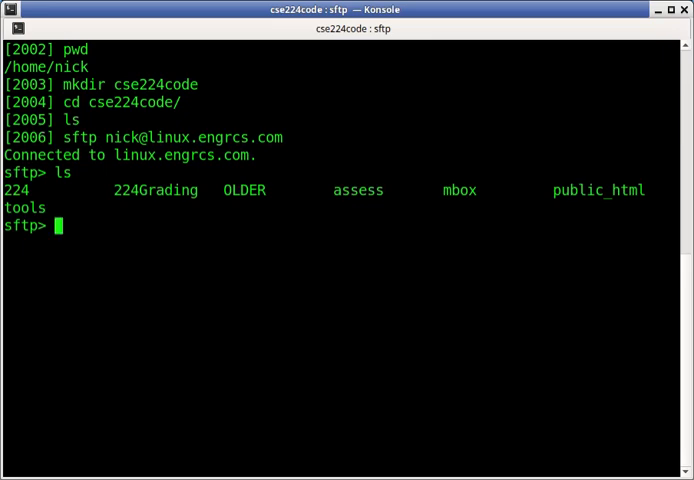
text(lls)
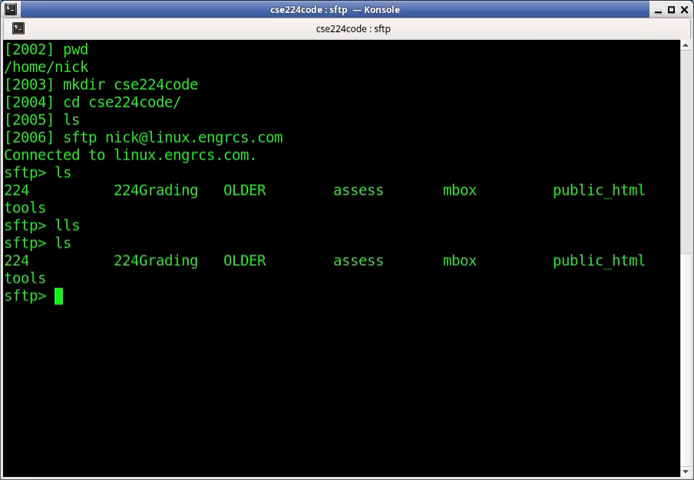
text(cd too)
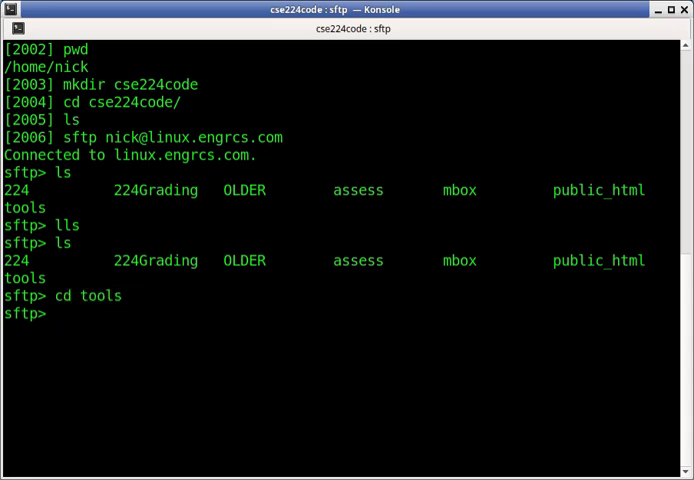
- List remote tools and local folder, confirming pwd /home/nick/tools and lpwd /home/nick/cse224code
text(ls)
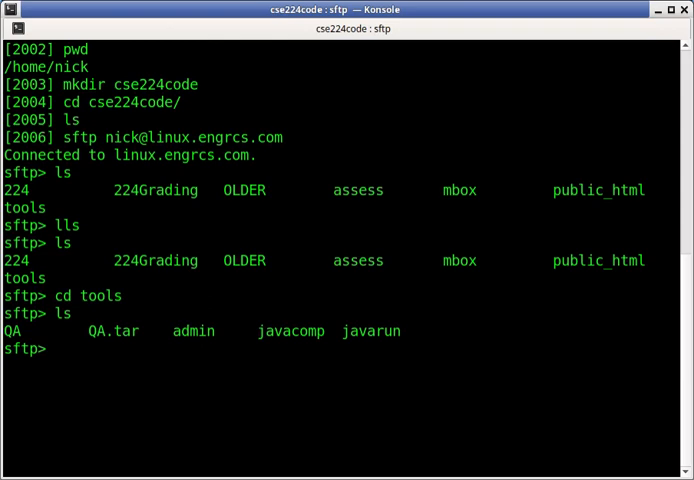
text(lls)
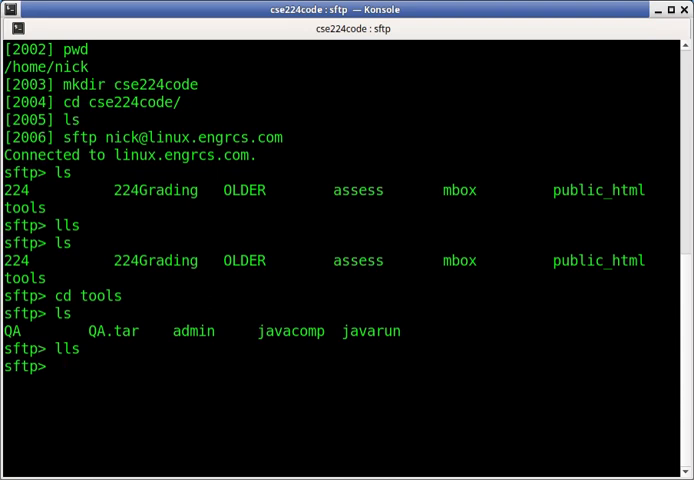
text(pwd)
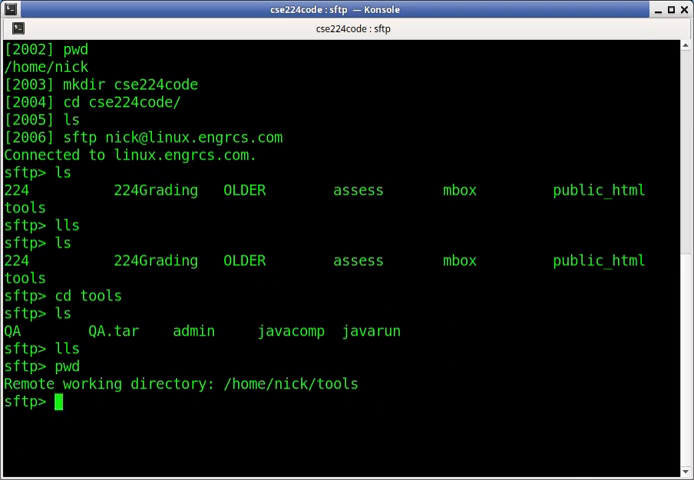
text(lpwd)
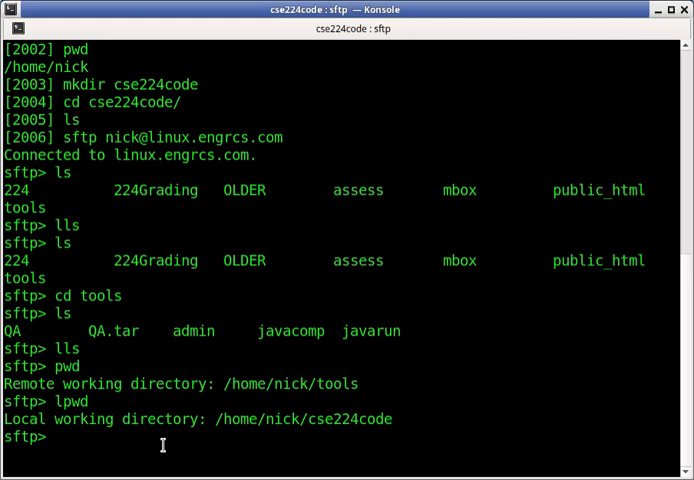
- Show a detailed ls -l of tools, then get javarun into the local cse224code folder
text(ls -l)
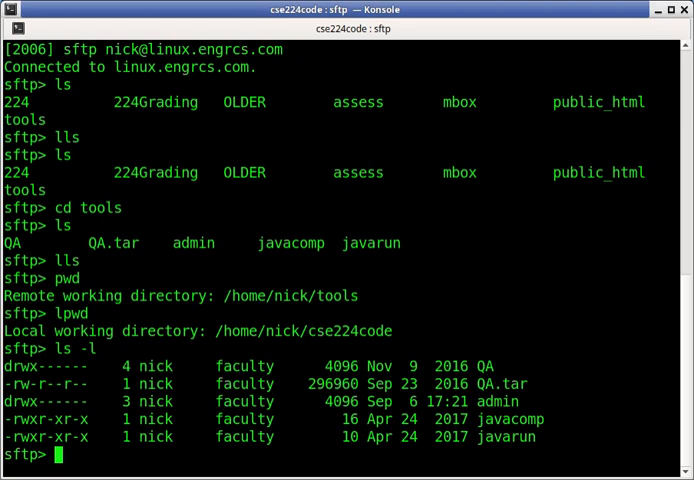
mouse_move(506, 436)
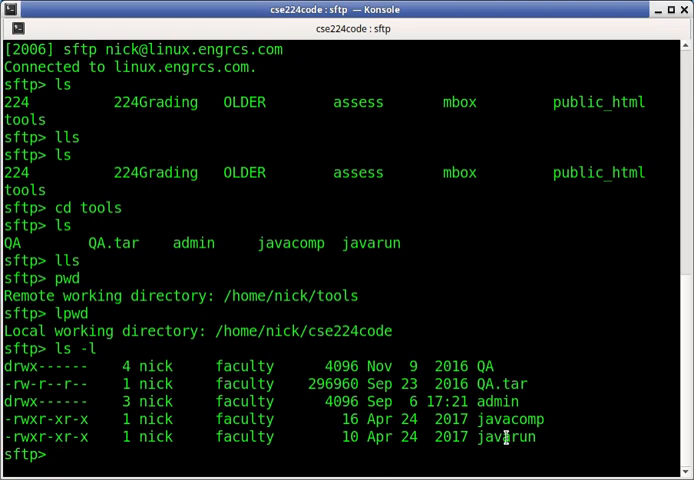
mouse_move(328, 424)
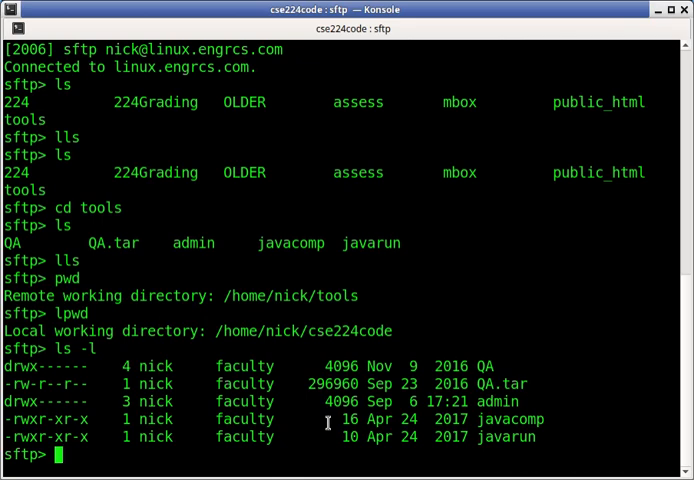
text(get javarun)
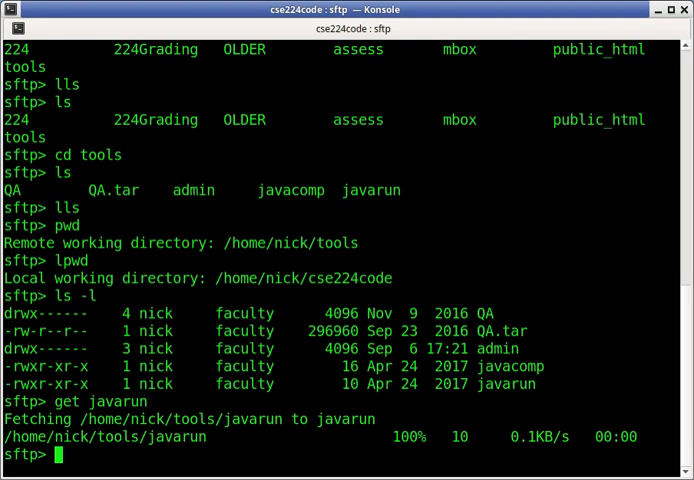
- Suspend sftp with Ctrl+Z, view javarun's contents locally, then resume with fg
key(ctrl+z)
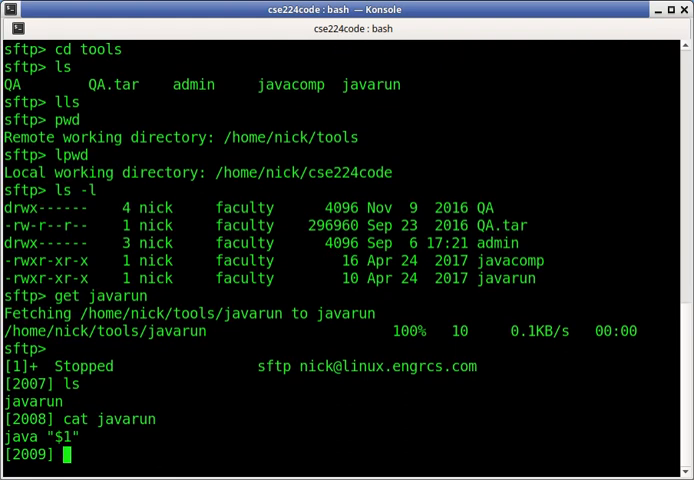
text(fg)
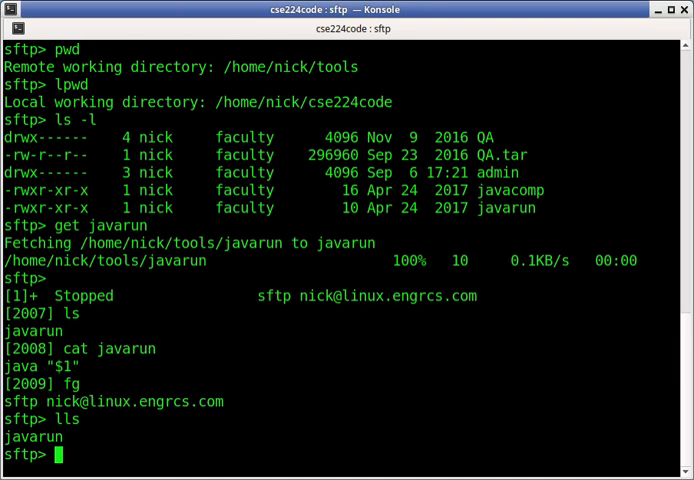
text(mget java)
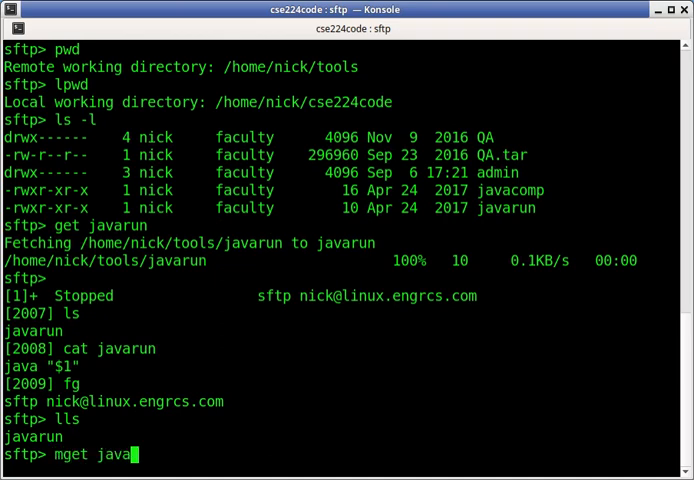
- Download javacomp and javarun with mget java*, then suspend sftp to edit a new file haha
text(*)
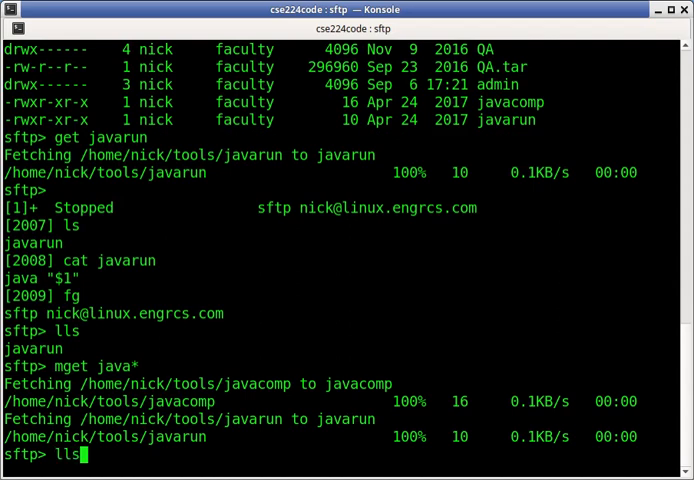
key(Return)
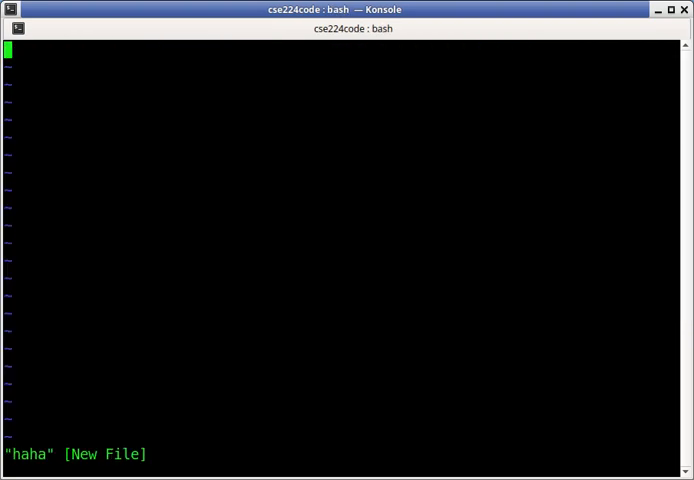
- Write 'This is fun' into haha and save it, resume sftp with fg and list remote tools
text(This is fun)
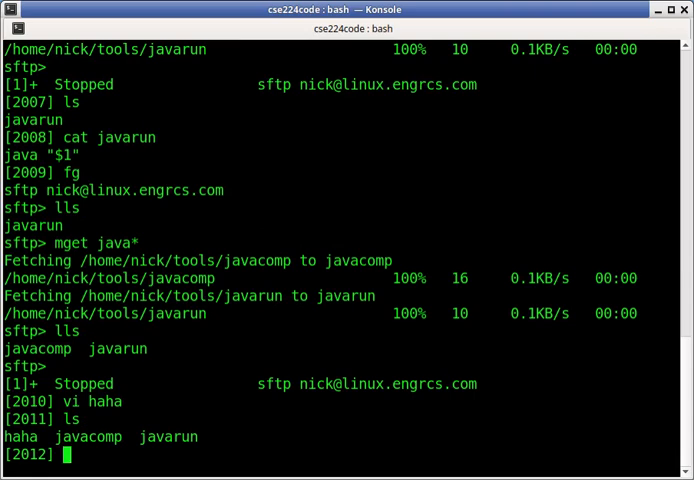
text(fg)
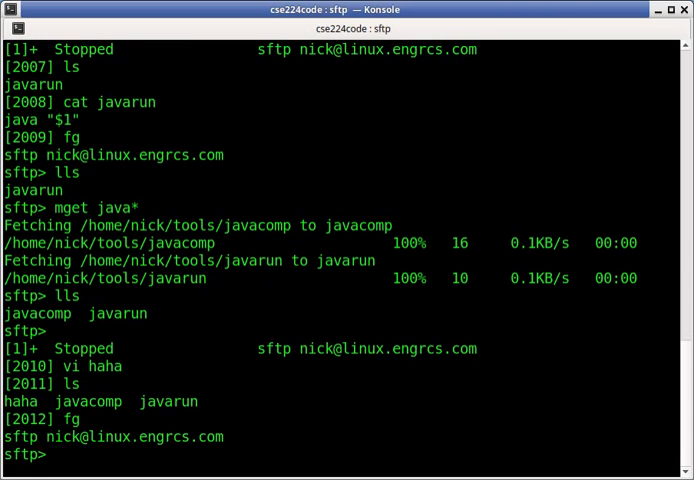
text(ls)
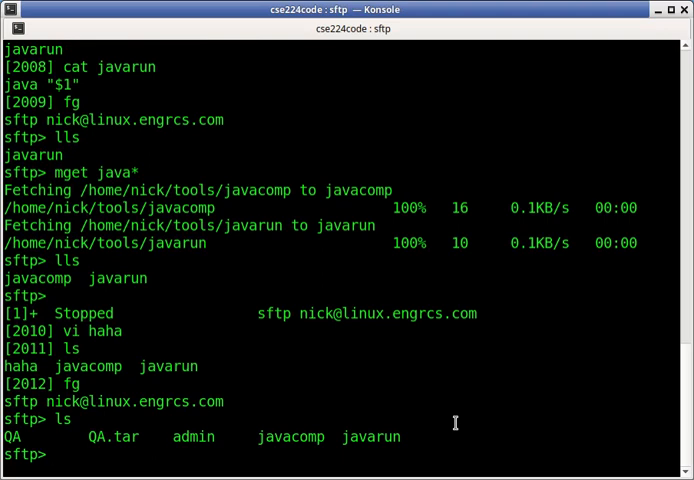
- Put haha into remote tools, rm it again, and end the sftp session with Ctrl+D
text(put haha)
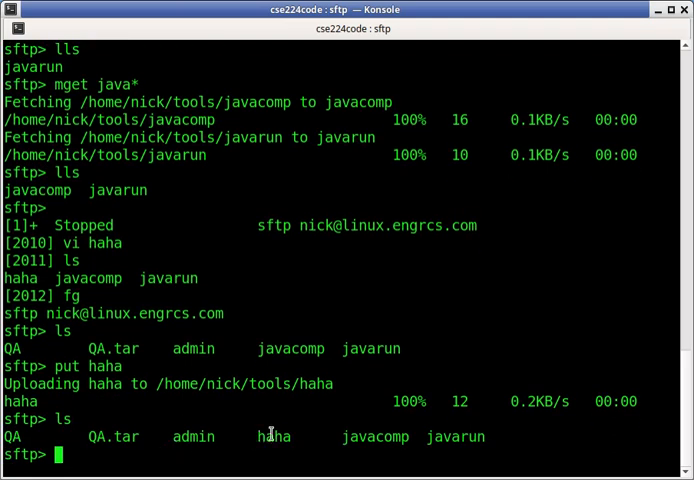
text(rm haha)
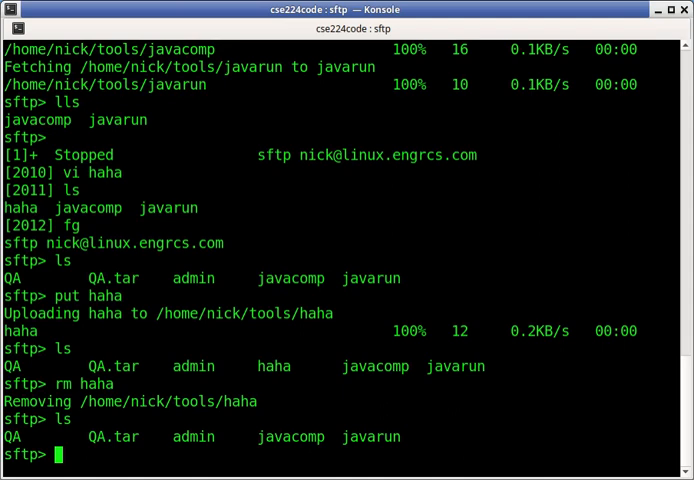
key(ctrl+d)
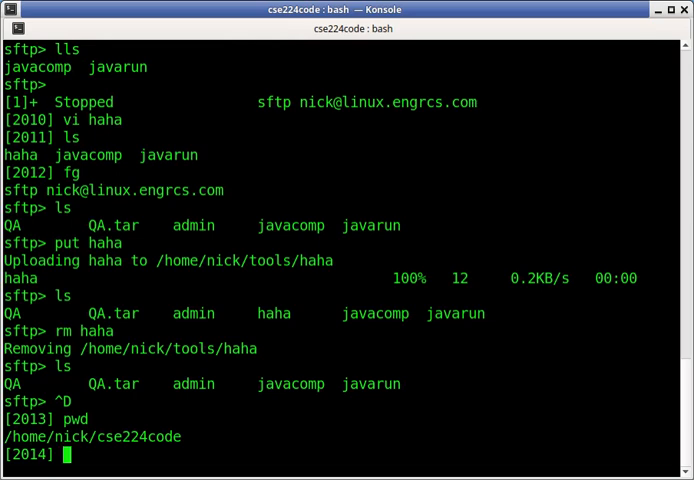
- Rerun the sftp connection via !sf and confirm the remote working directory is /home/nick
text(ls)
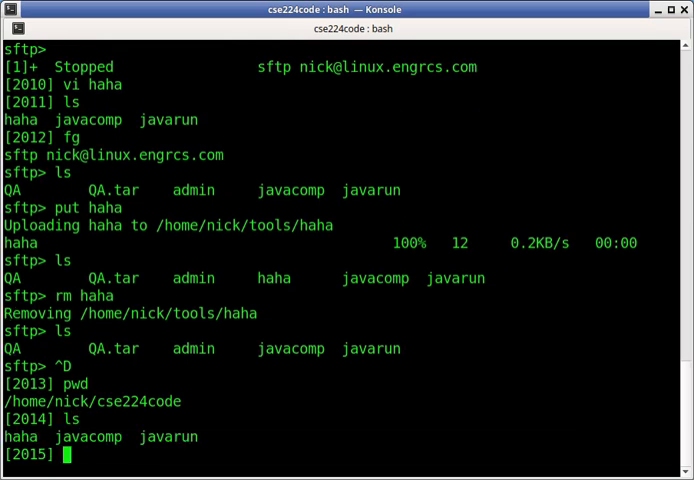
text(!sf)
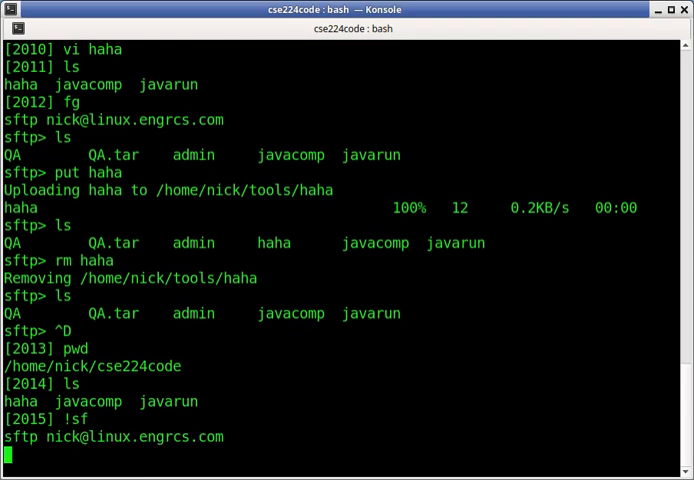
key(Return)
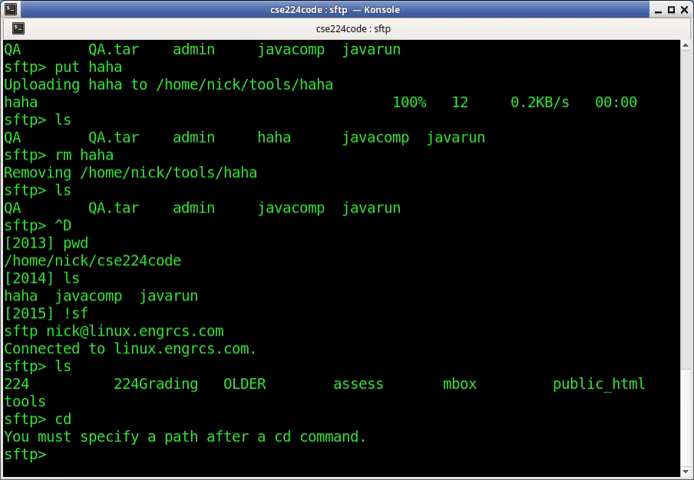
text(pwd)
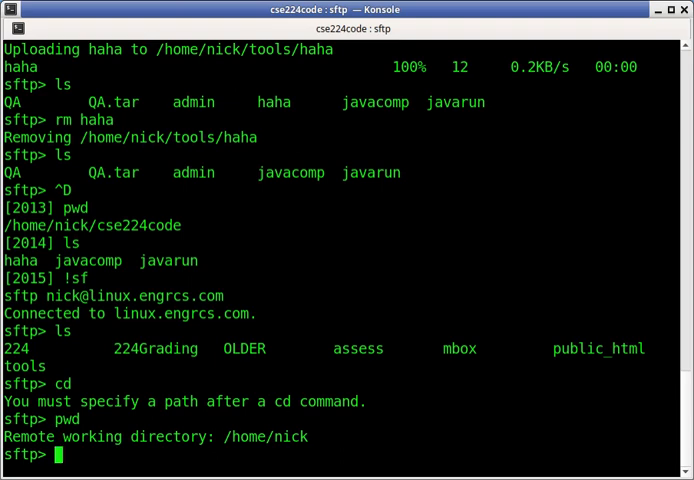